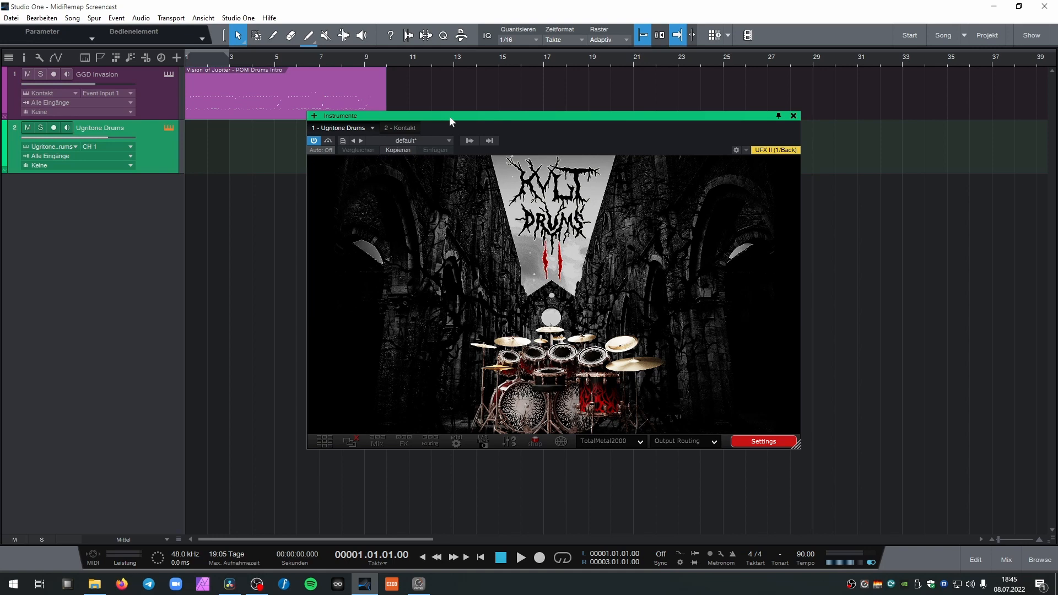
pyautogui.moveTo(442, 120)
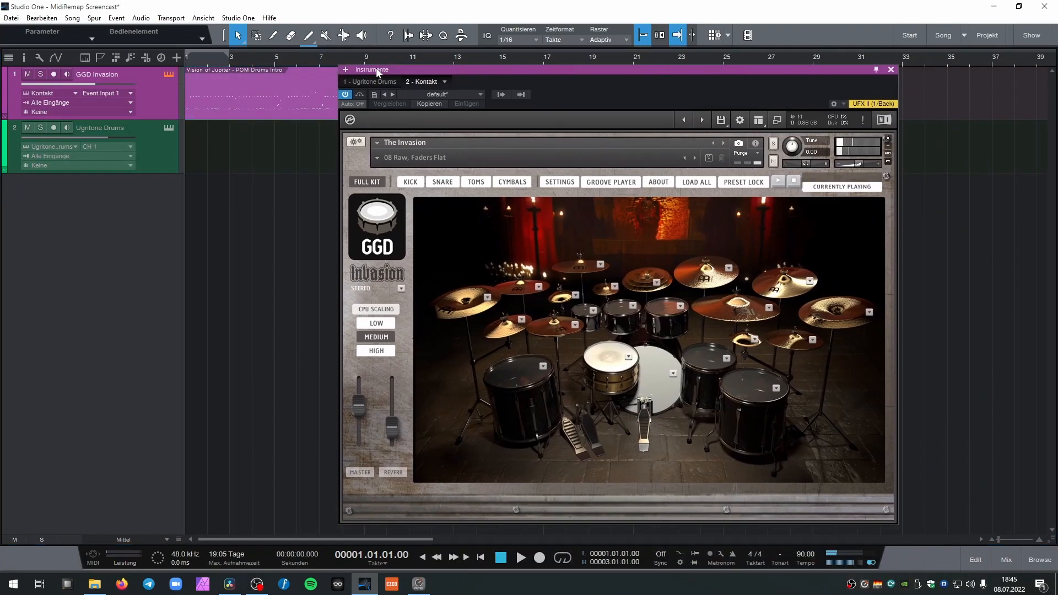
# Show GGD Invasion's Mappings page listing the note assigned to each kit piece.
pyautogui.click(559, 181)
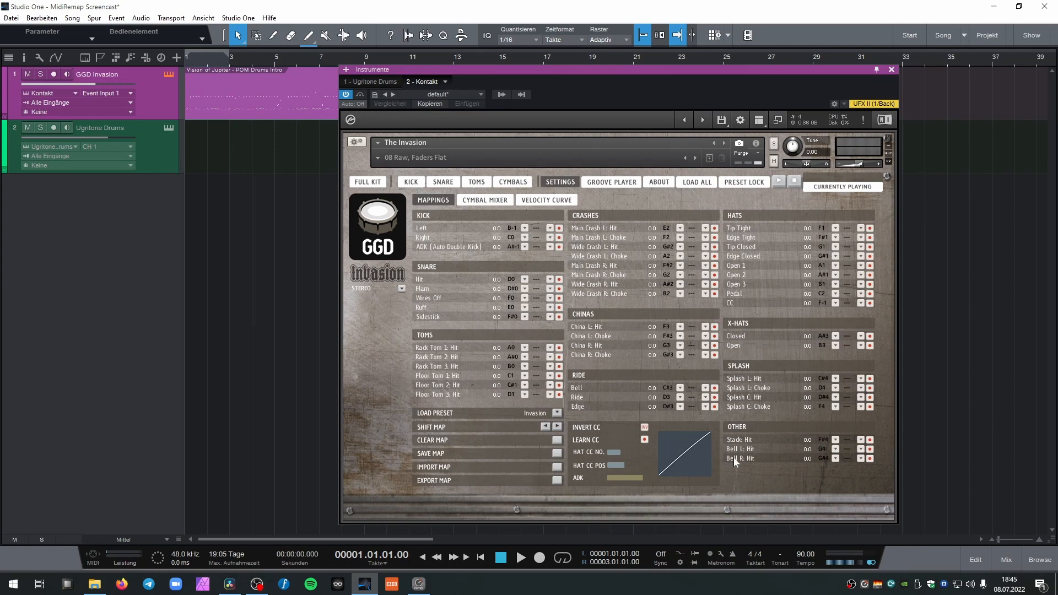
pyautogui.moveTo(584, 218)
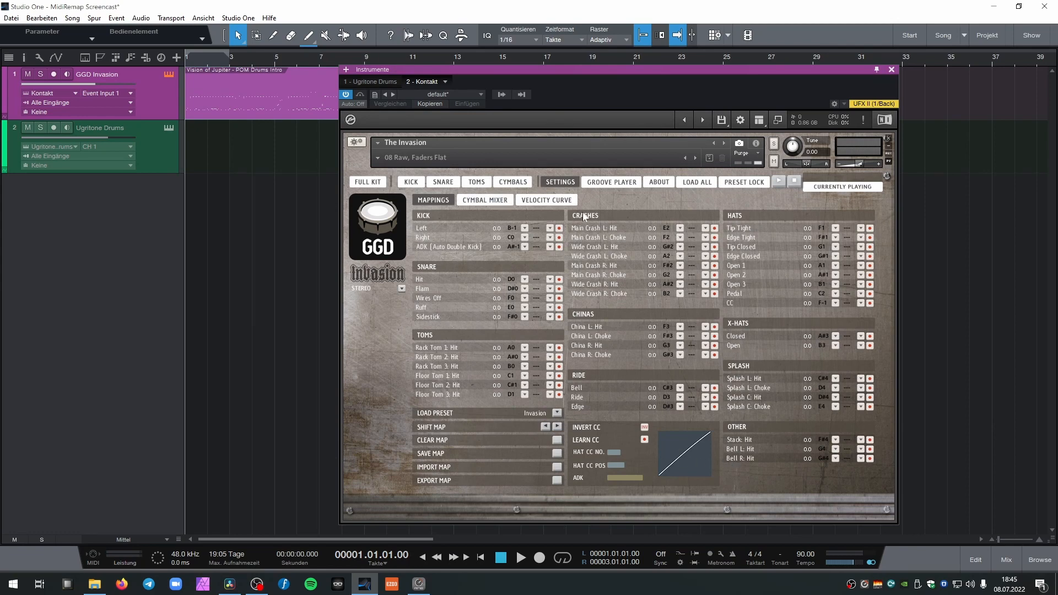
pyautogui.moveTo(859, 196)
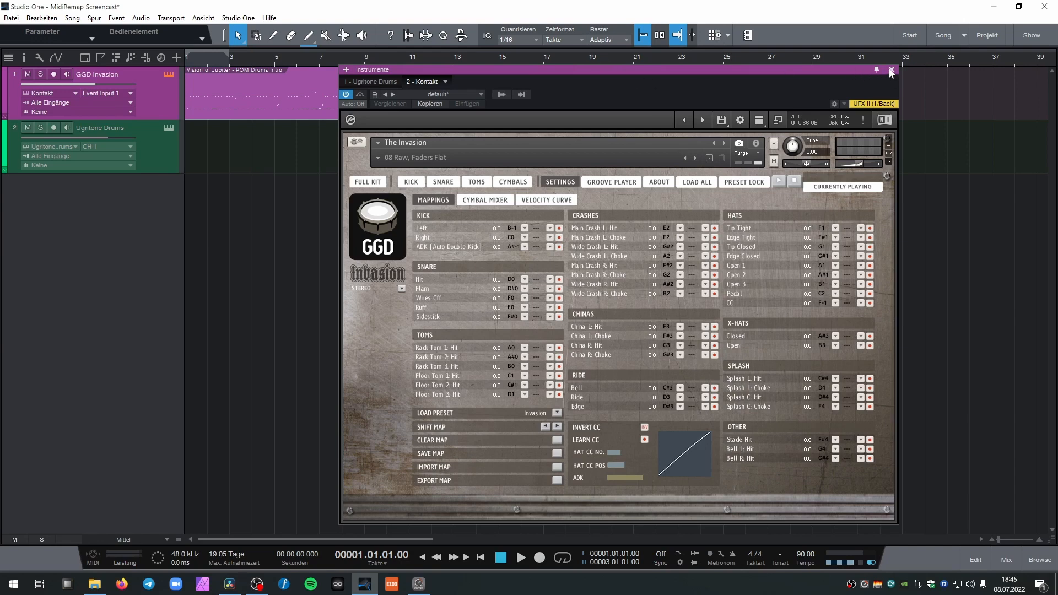
# Close the Instruments window and play back the Vision of Jupiter drum intro part.
pyautogui.click(890, 71)
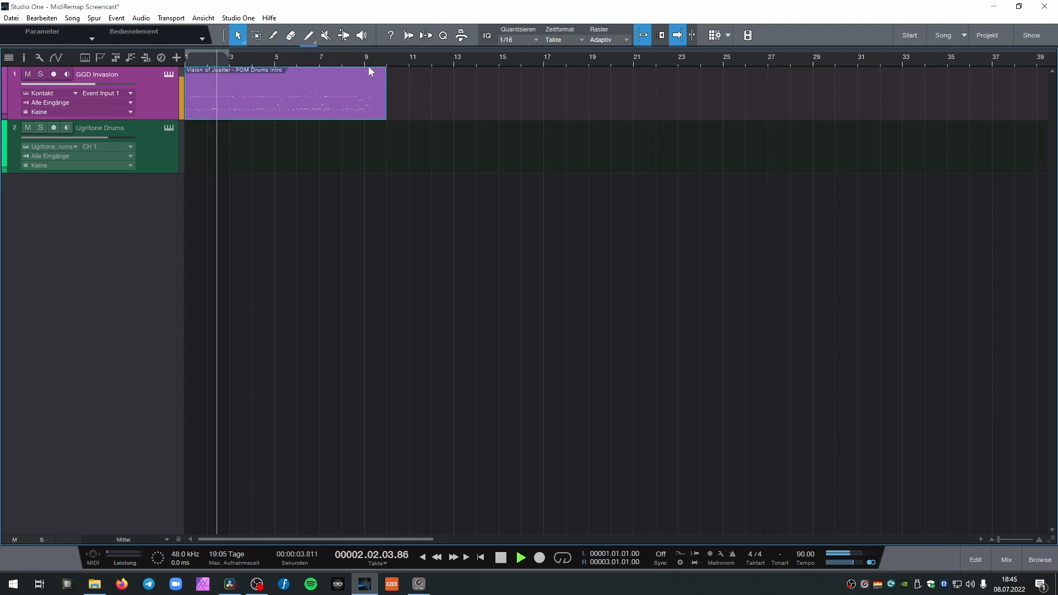
pyautogui.click(520, 559)
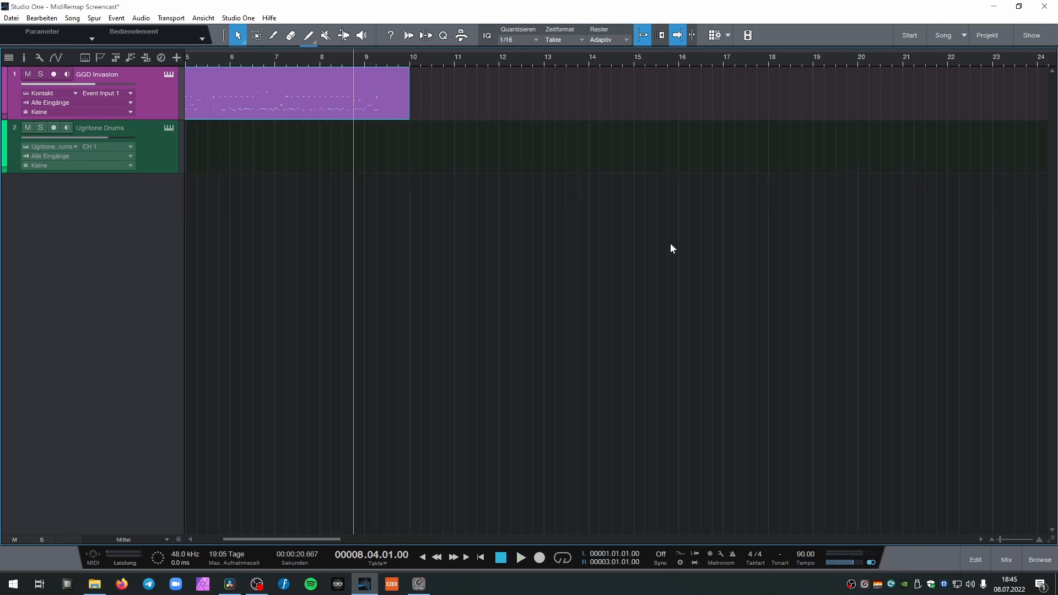
pyautogui.click(519, 559)
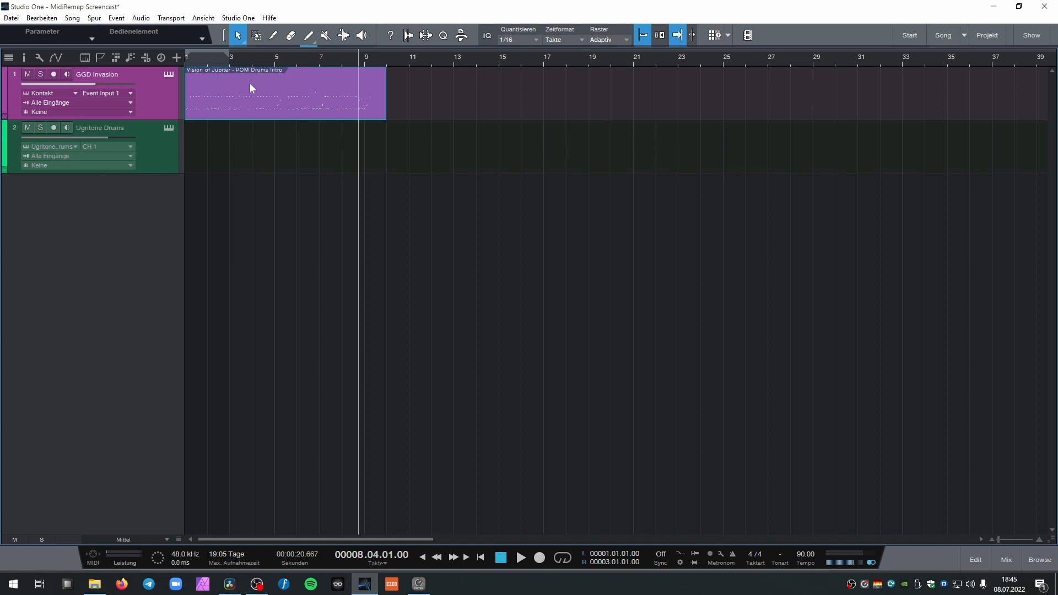
pyautogui.moveTo(241, 95)
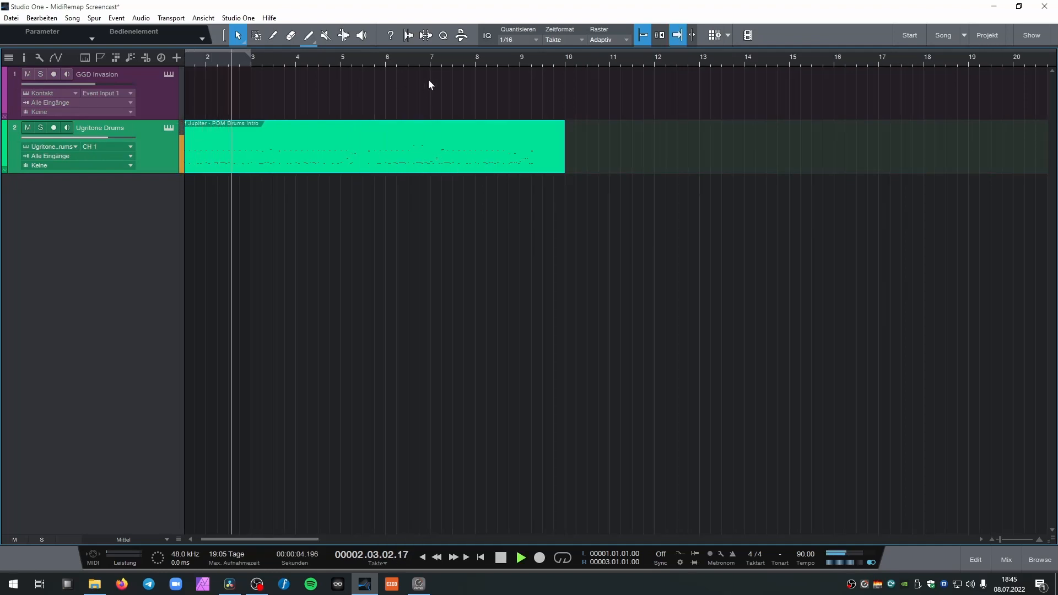
# Stop playback and save the part via Auswahl exportieren as a MIDI-Datei on the Desktop.
pyautogui.click(520, 557)
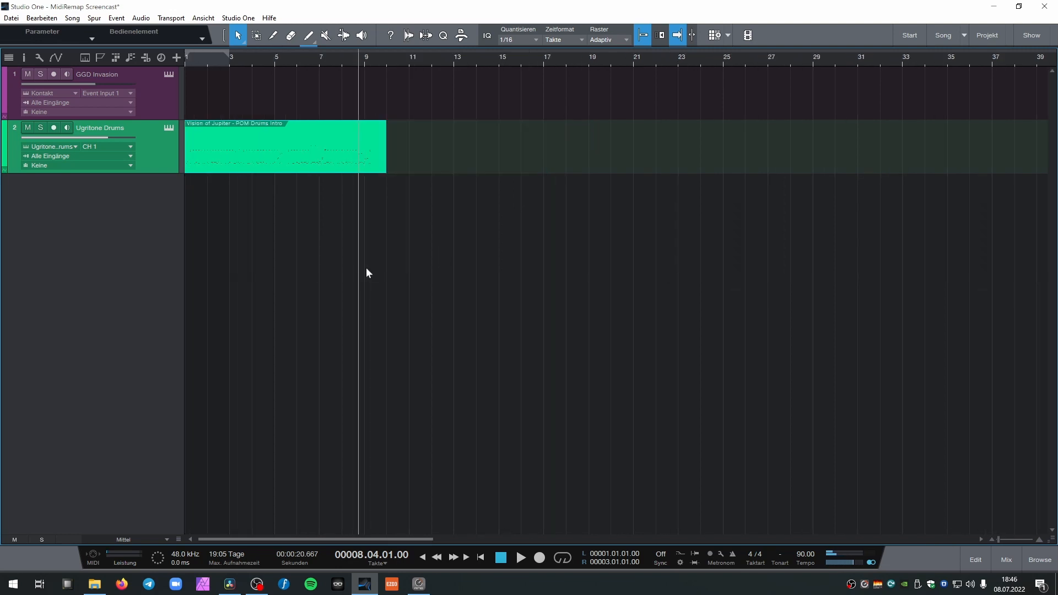
pyautogui.moveTo(241, 152)
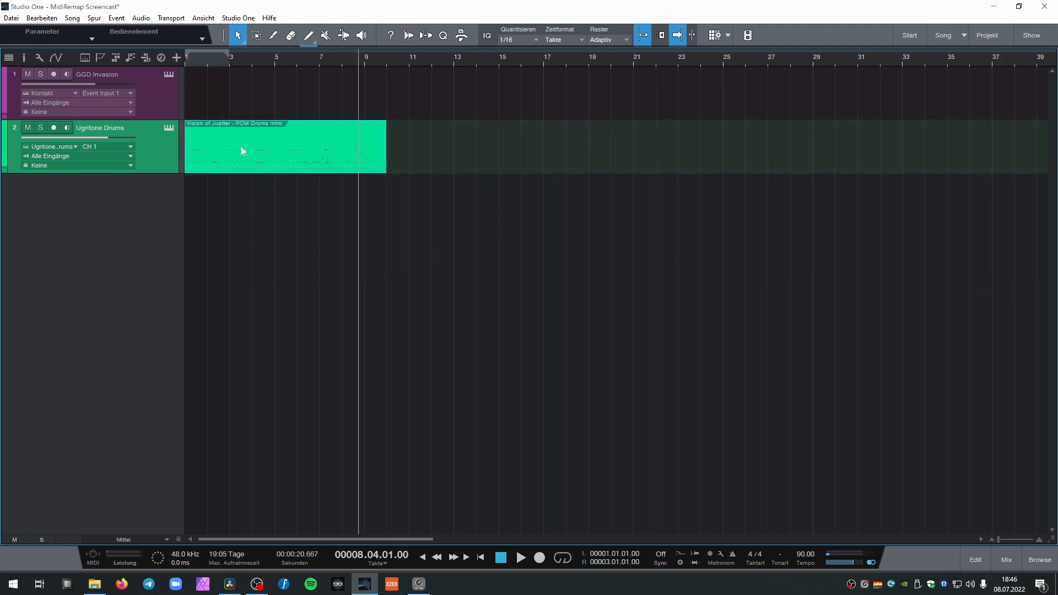
pyautogui.moveTo(244, 153)
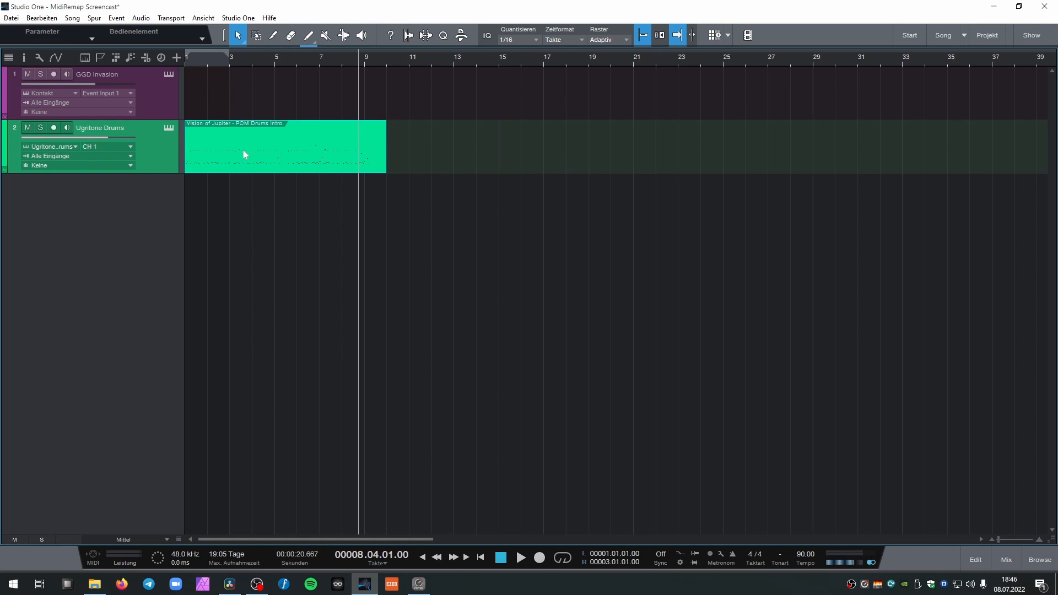
pyautogui.rightClick(283, 155)
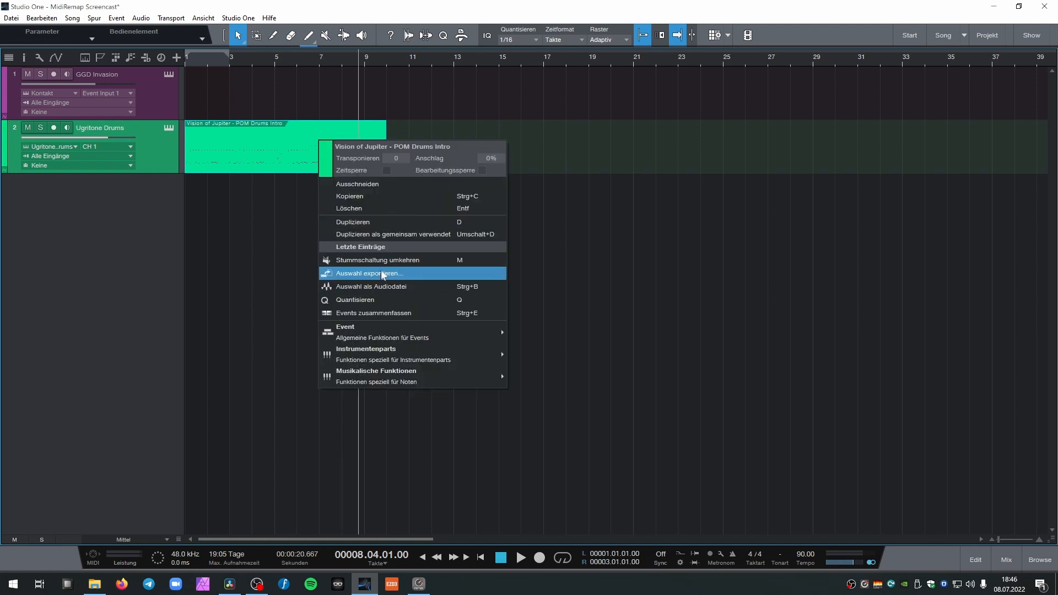
pyautogui.click(368, 273)
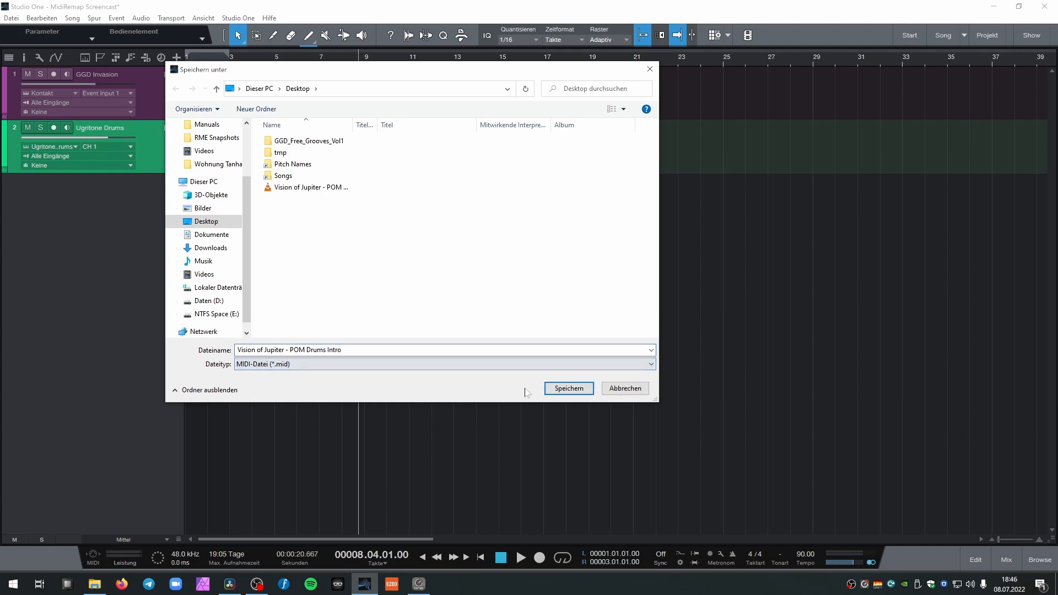
pyautogui.click(568, 388)
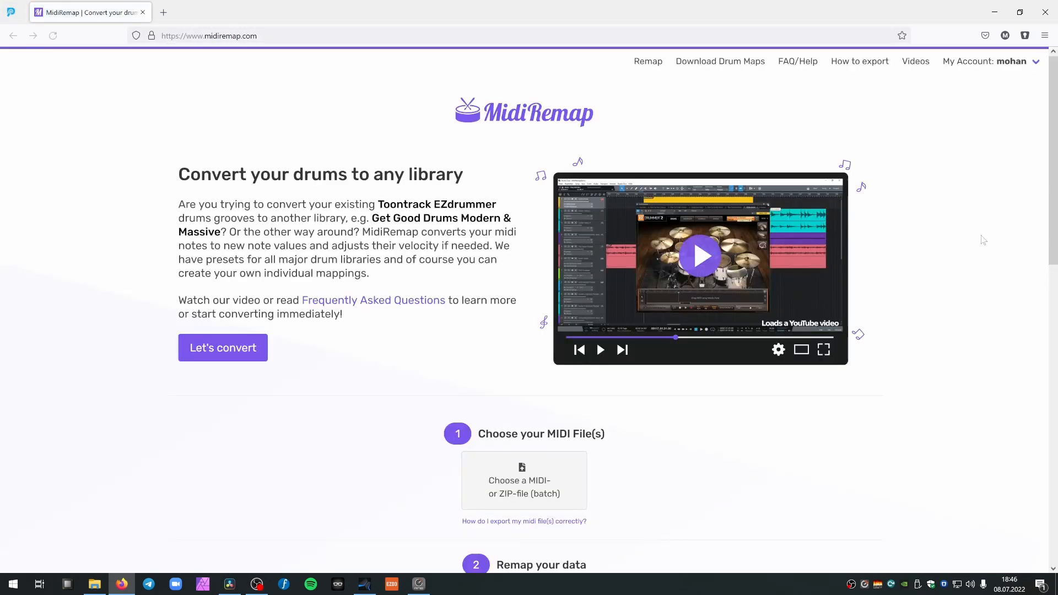
# Upload the exported Vision of Jupiter drum intro MIDI file to MidiRemap.
pyautogui.scroll(-3)
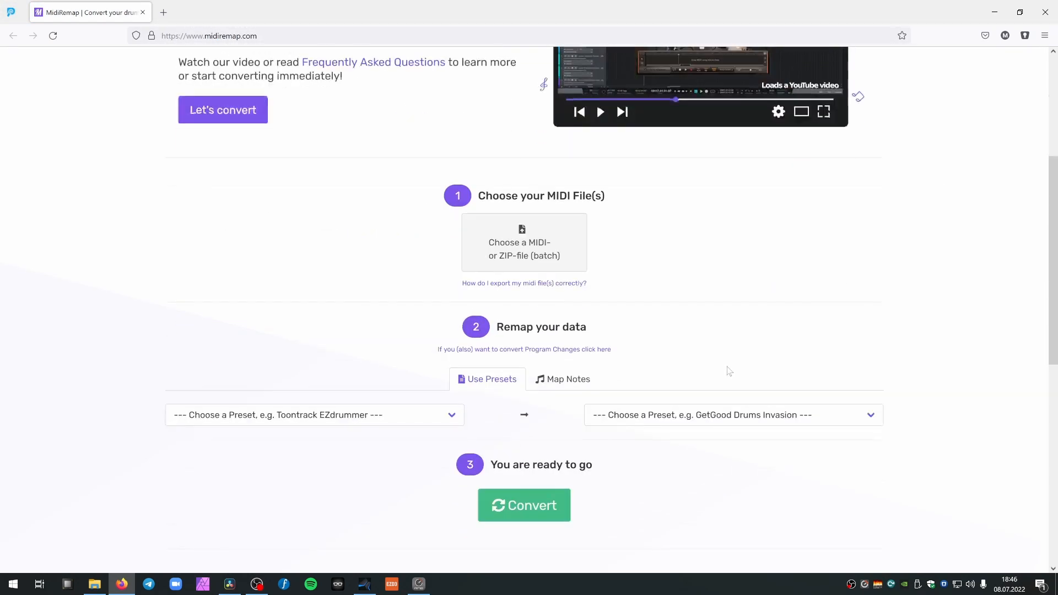
pyautogui.click(524, 242)
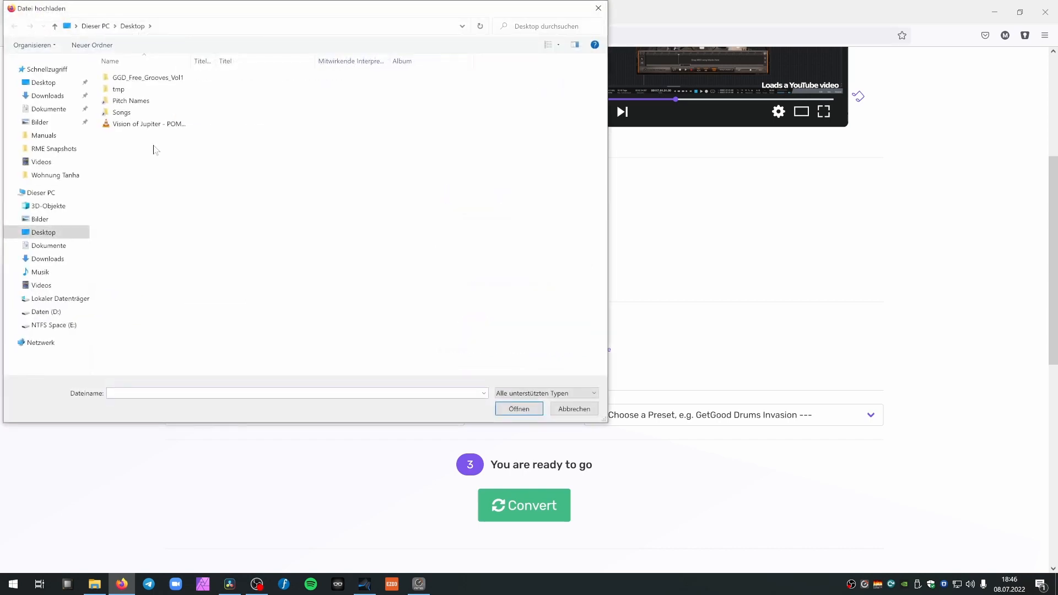
pyautogui.click(519, 409)
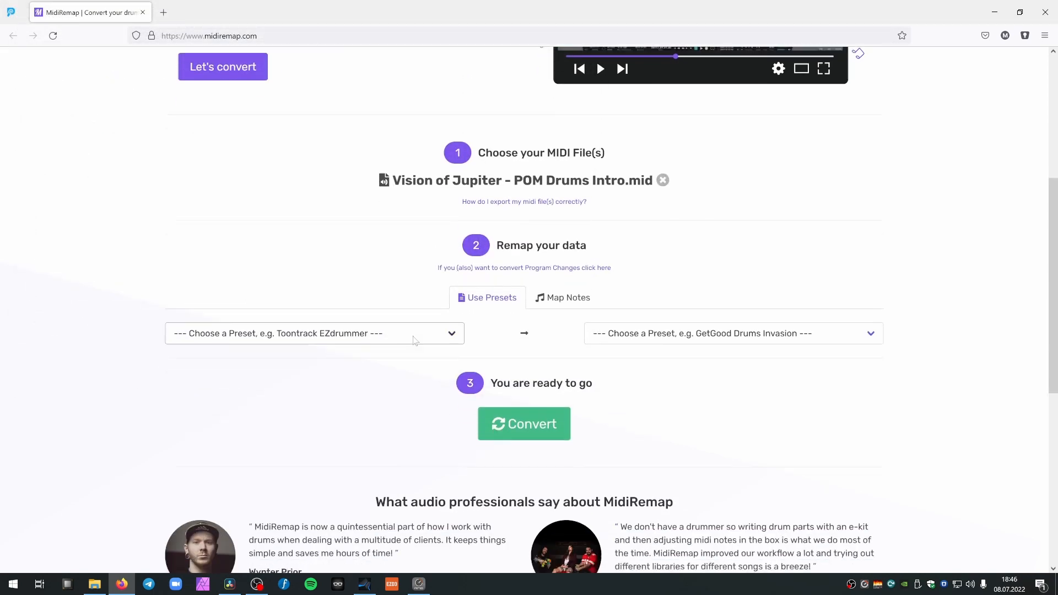
# Choose GetGood Drums Invasion (Default Mapping "Invasion") as the source preset.
pyautogui.click(313, 333)
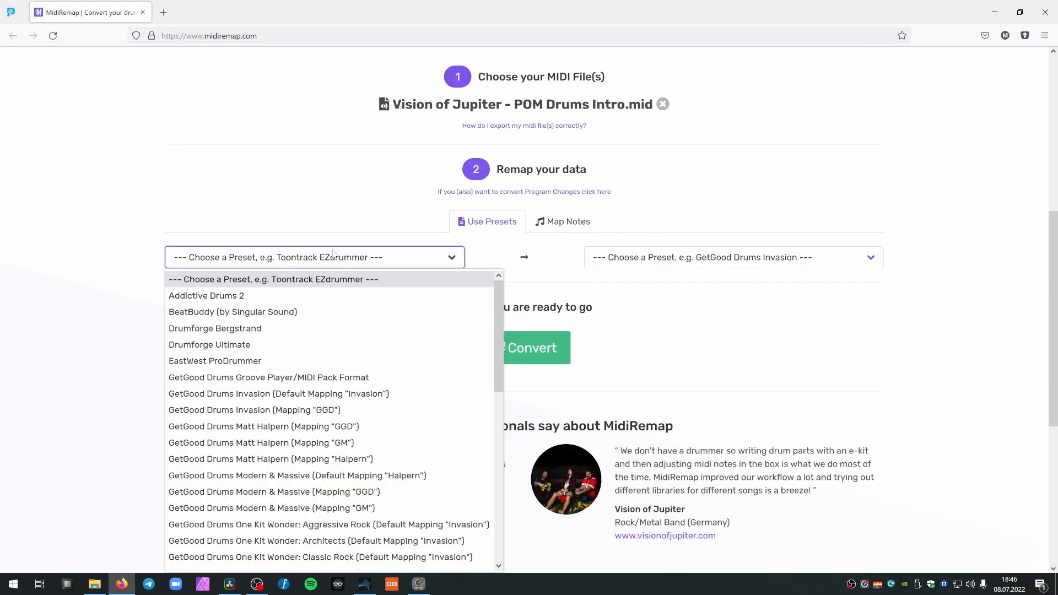
pyautogui.scroll(-3)
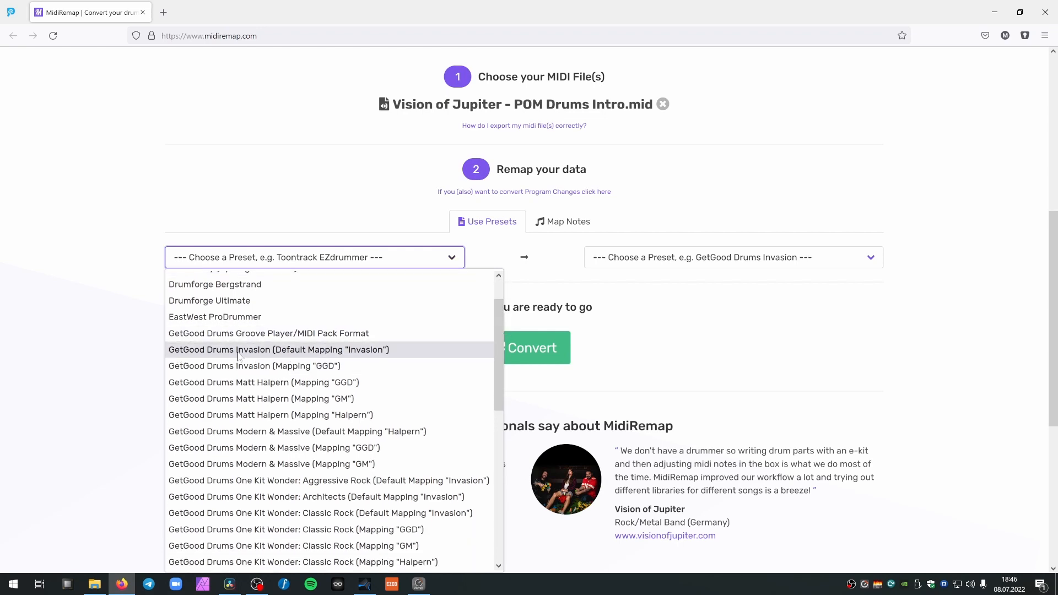
pyautogui.moveTo(346, 354)
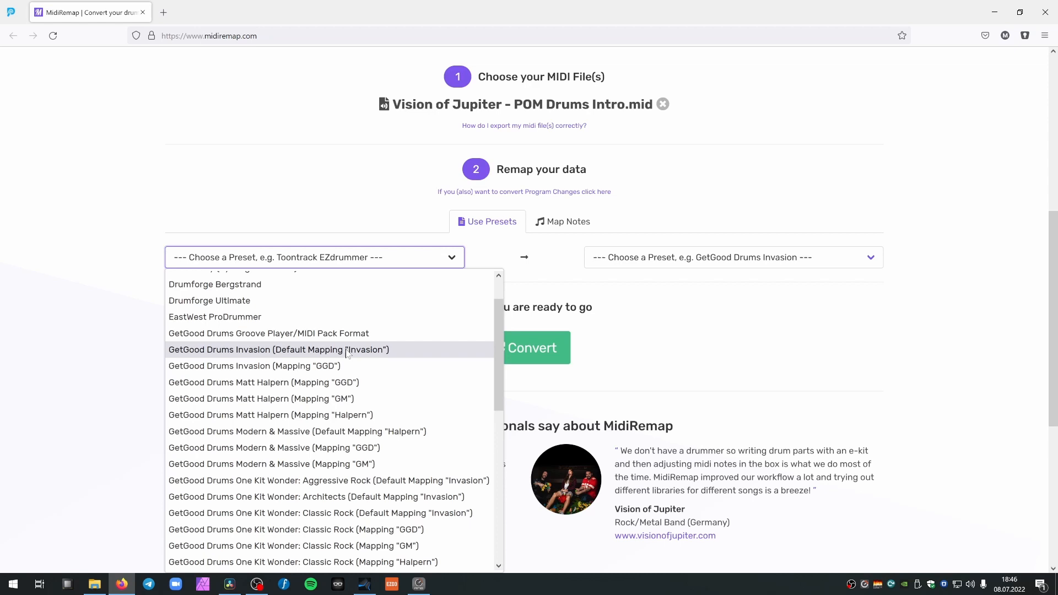
pyautogui.click(278, 350)
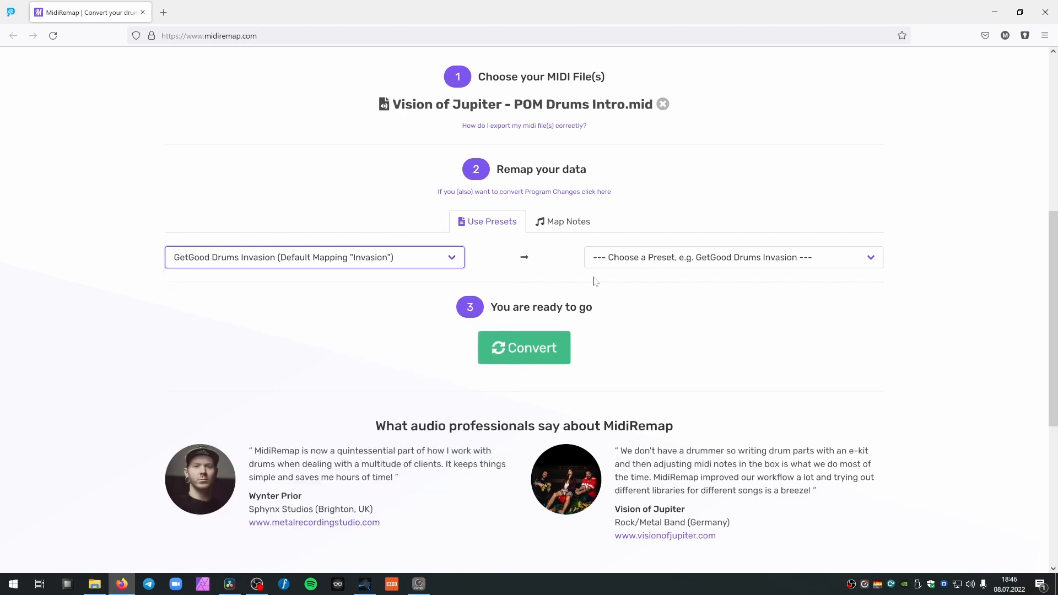
pyautogui.click(733, 258)
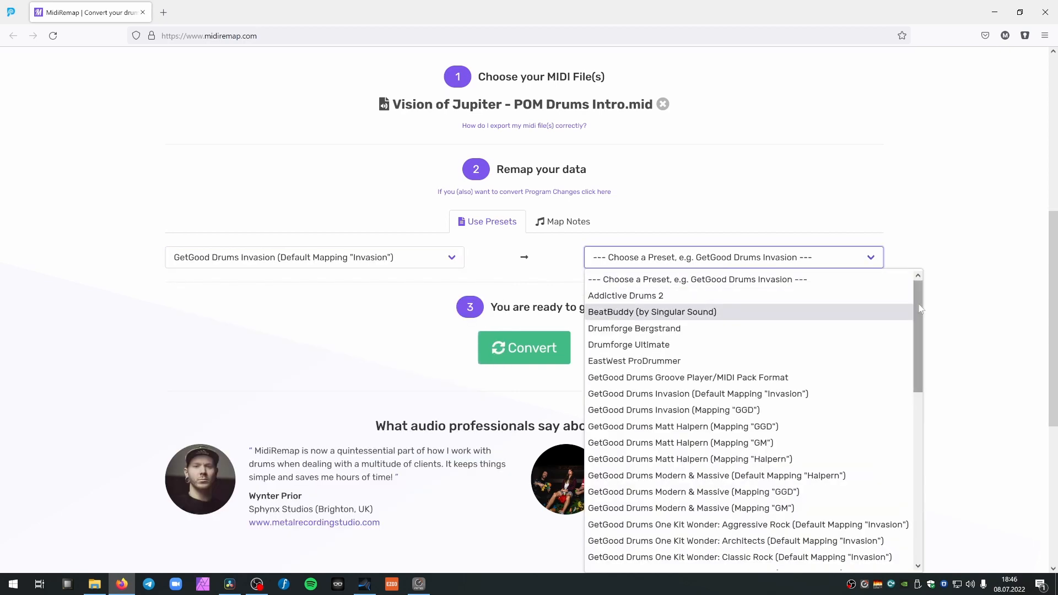
pyautogui.scroll(-3)
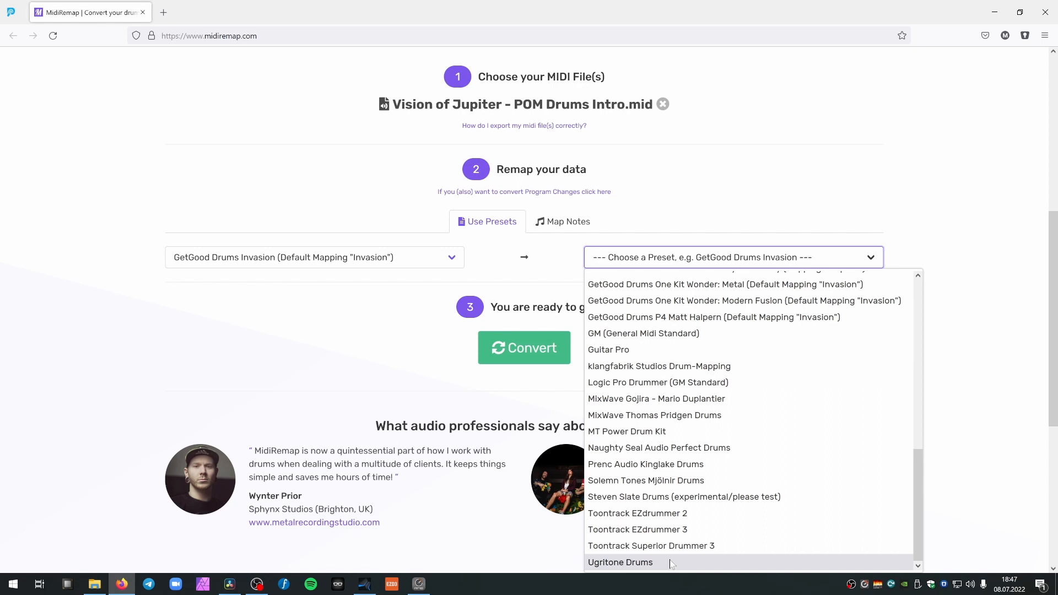
# Set Ugritone Drums as target preset, review the mapping, convert, and return to Studio One.
pyautogui.click(619, 562)
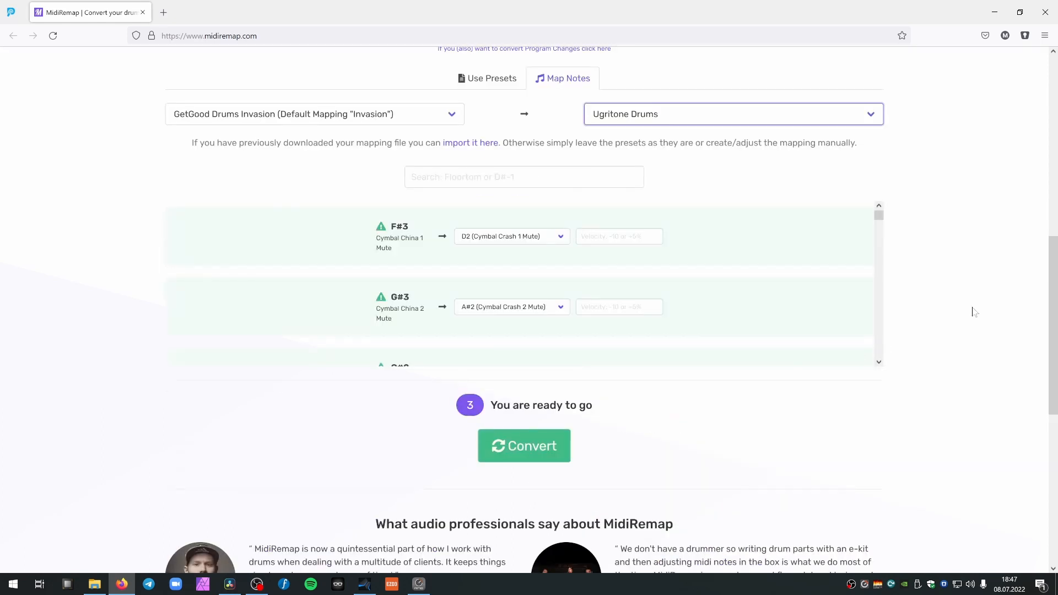
pyautogui.scroll(-3)
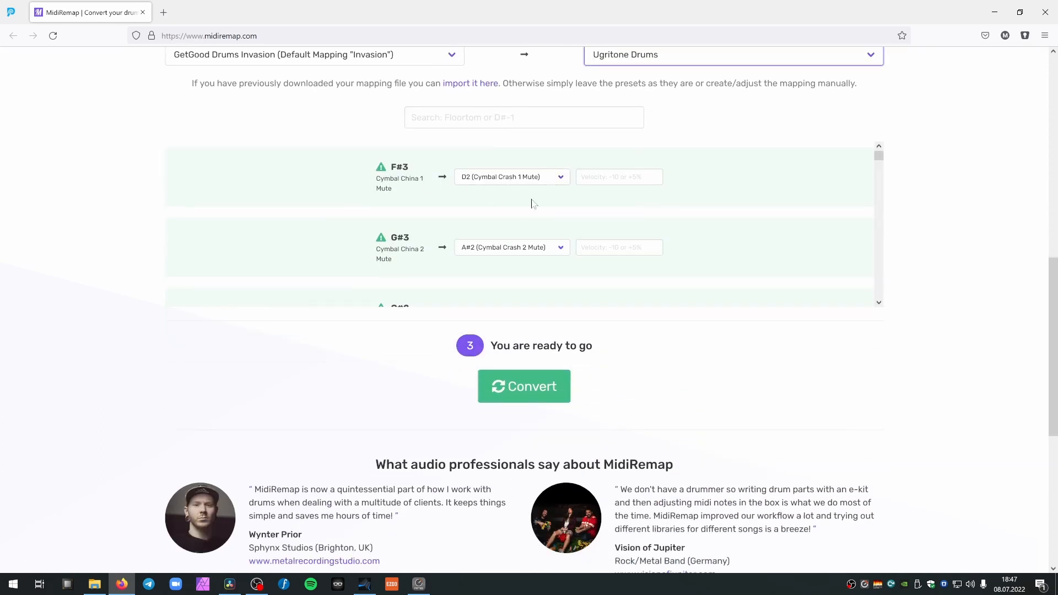
pyautogui.moveTo(451, 190)
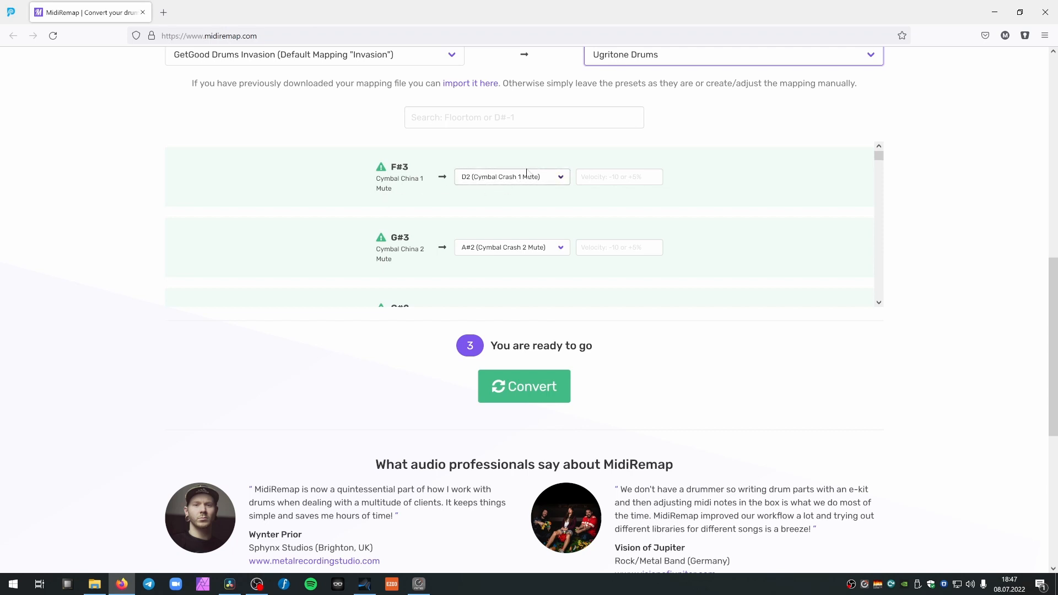
pyautogui.moveTo(558, 177)
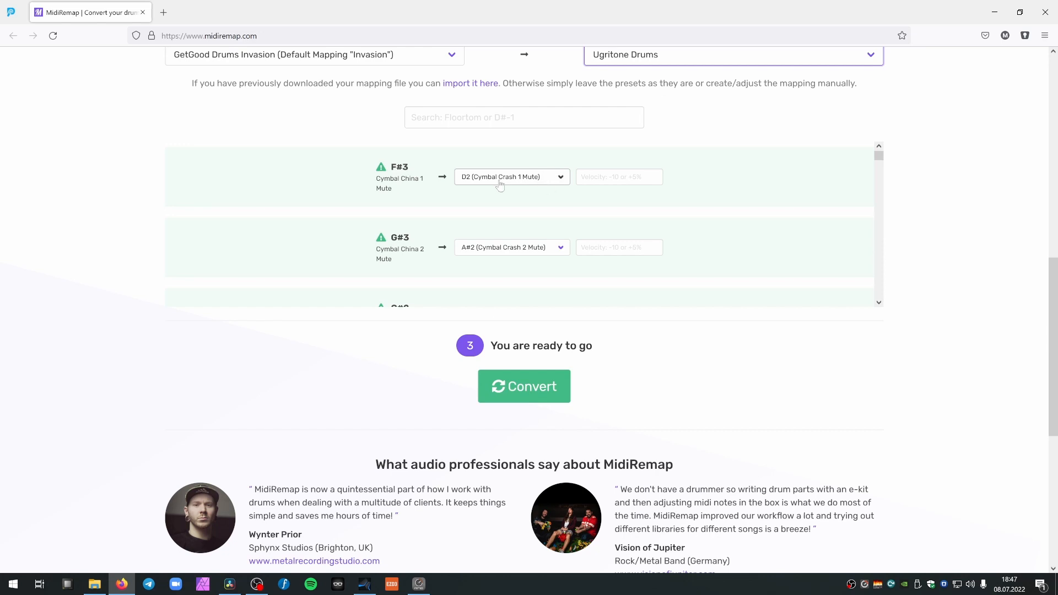
pyautogui.moveTo(546, 183)
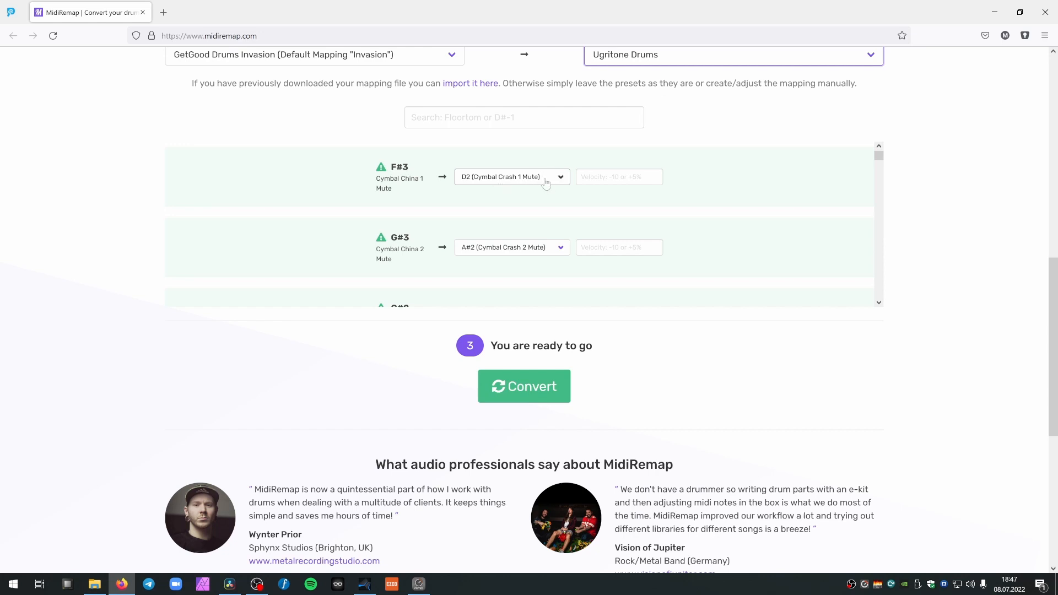
pyautogui.moveTo(726, 232)
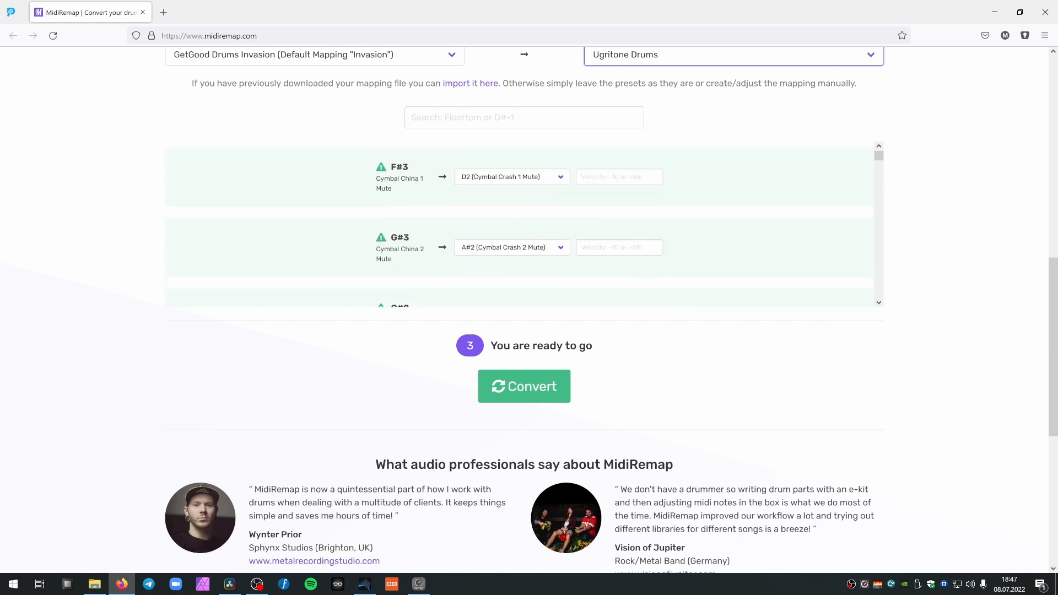
pyautogui.moveTo(689, 403)
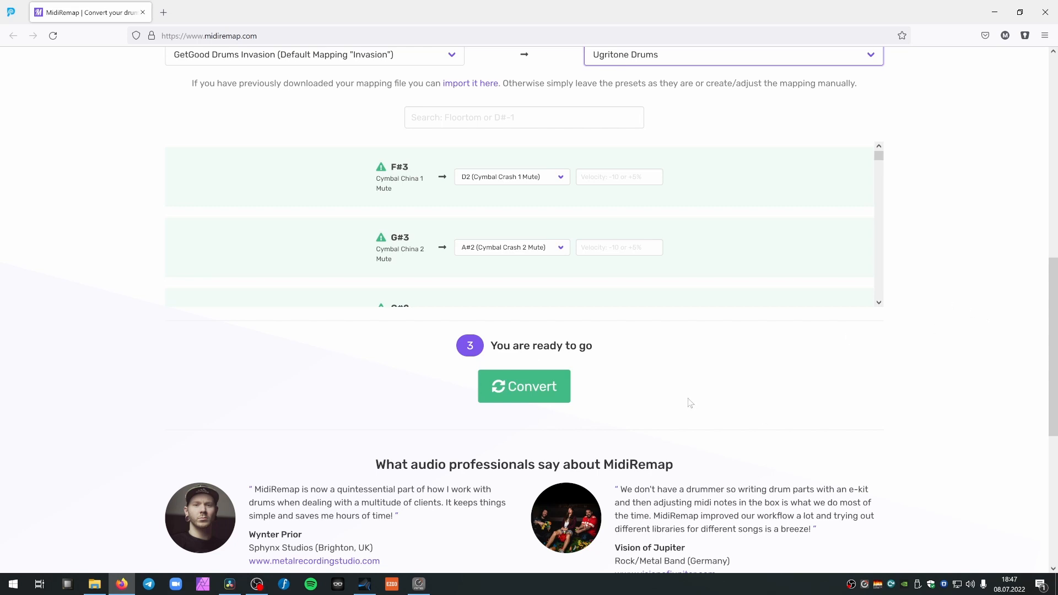
pyautogui.moveTo(542, 404)
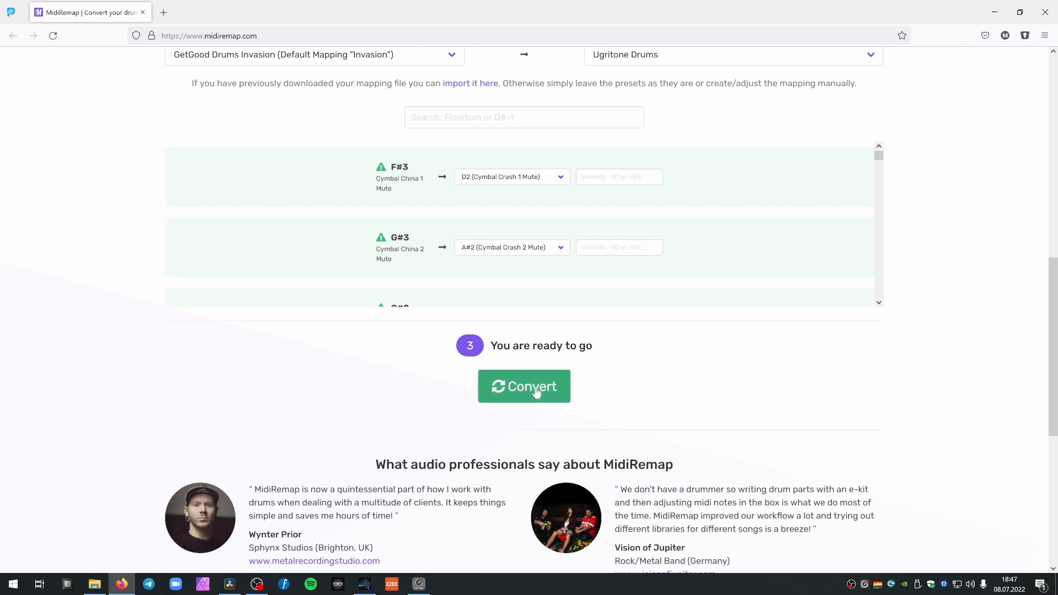
pyautogui.click(525, 386)
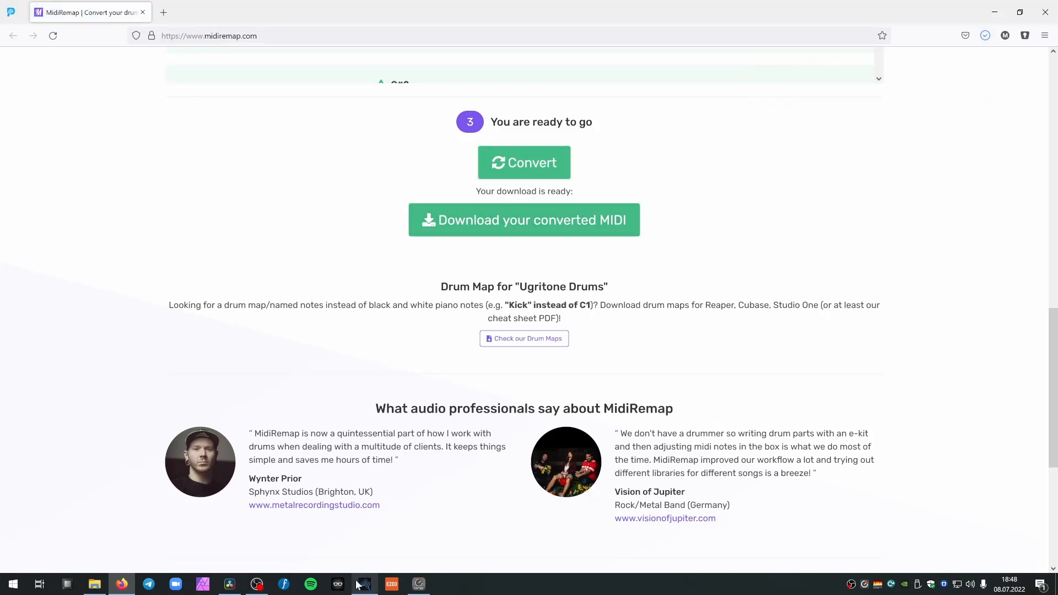
pyautogui.click(363, 588)
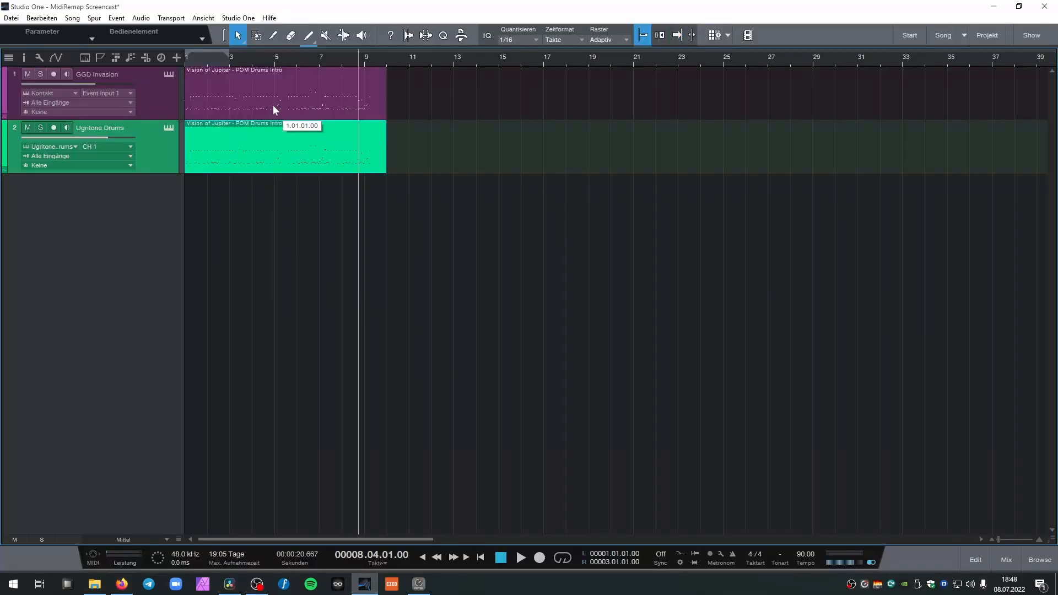
# Drag midi-remap-converted from the Downloads folder onto the Ugritone Drums track.
pyautogui.press('alt+tab')
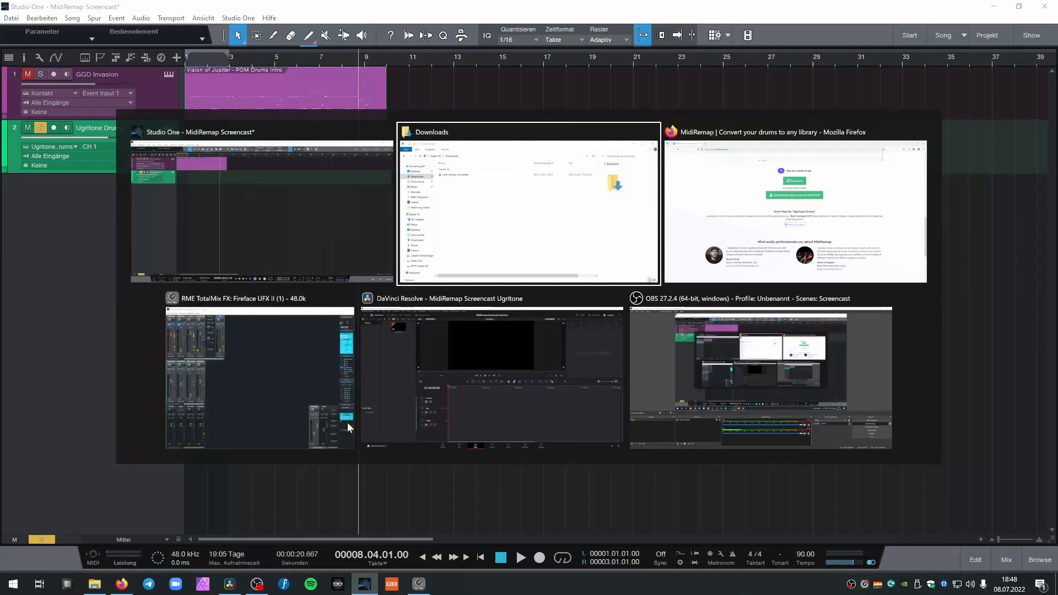
pyautogui.click(529, 203)
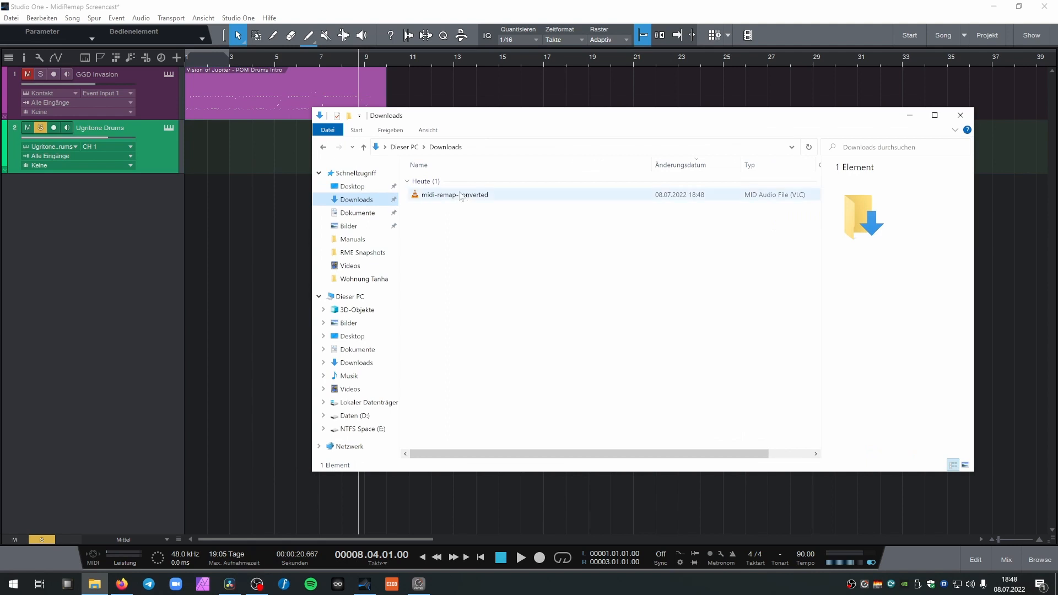
pyautogui.click(959, 114)
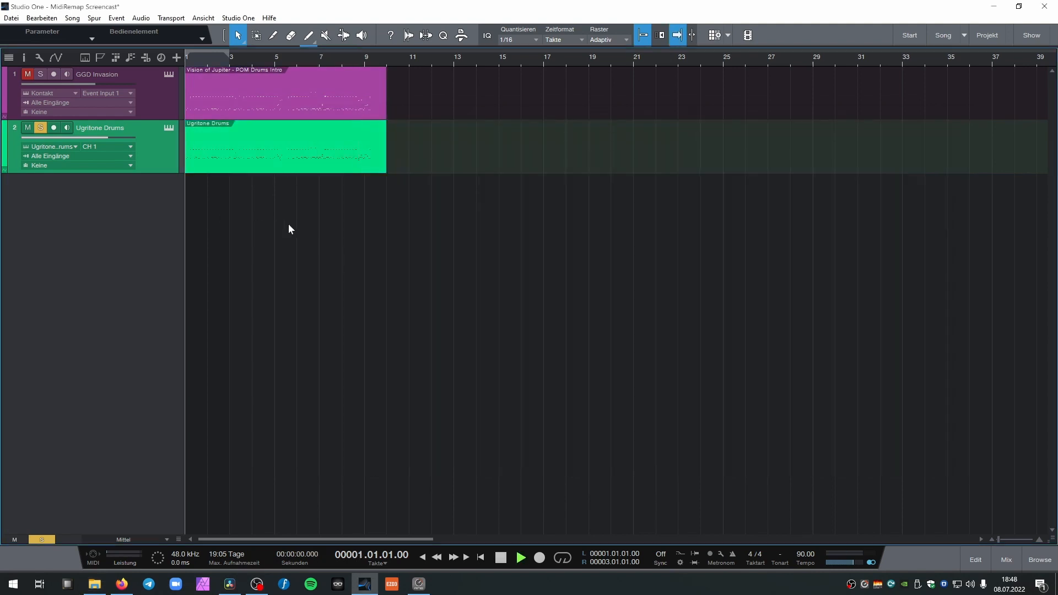